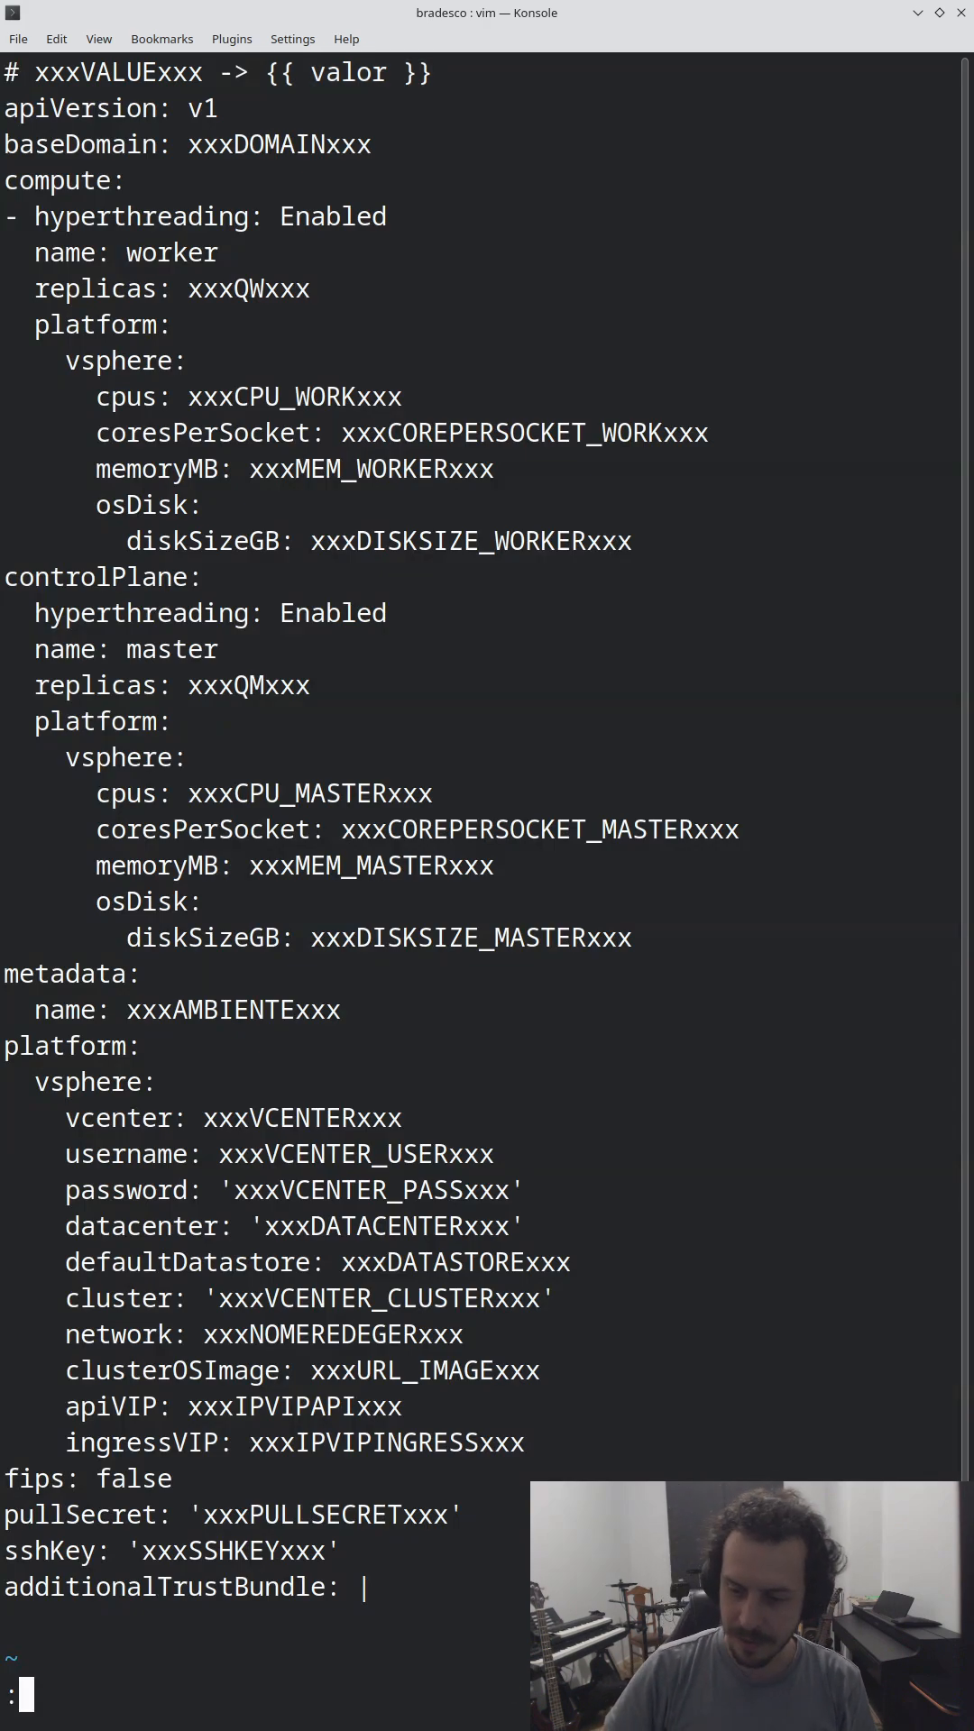
Begin a global substitute :%s/xxx.*xxx so every xxx…xxx placeholder is highlighted as a match
{"action": "type", "text": "%"}
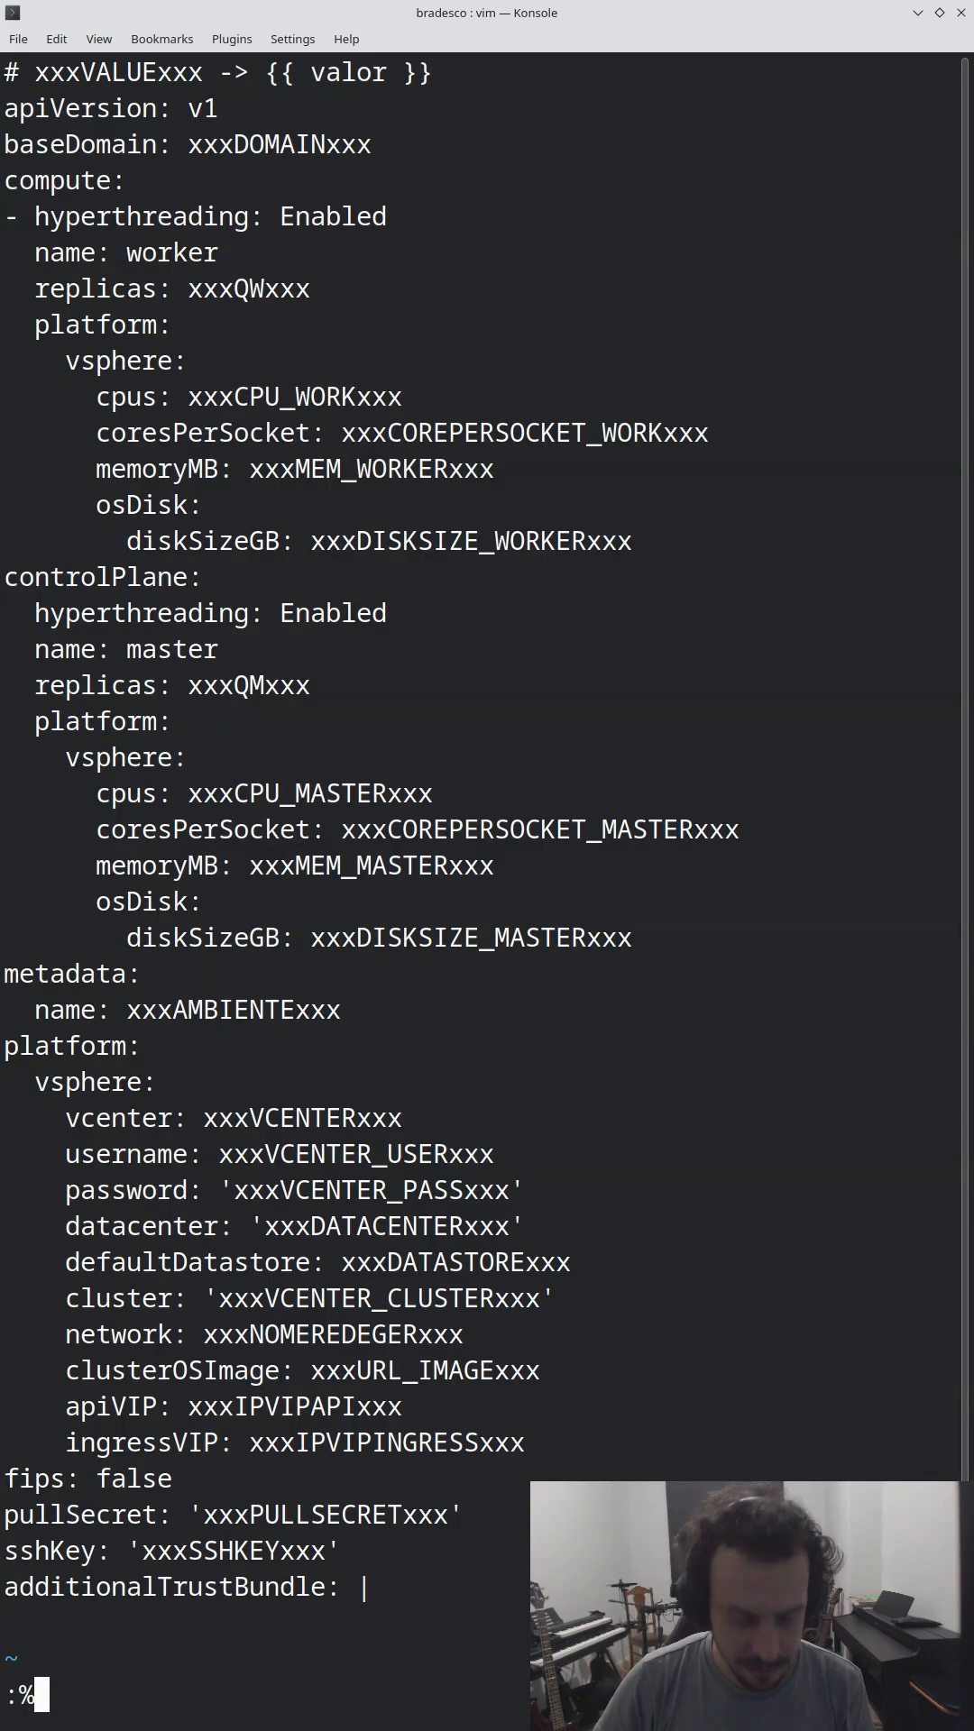
{"action": "type", "text": "s"}
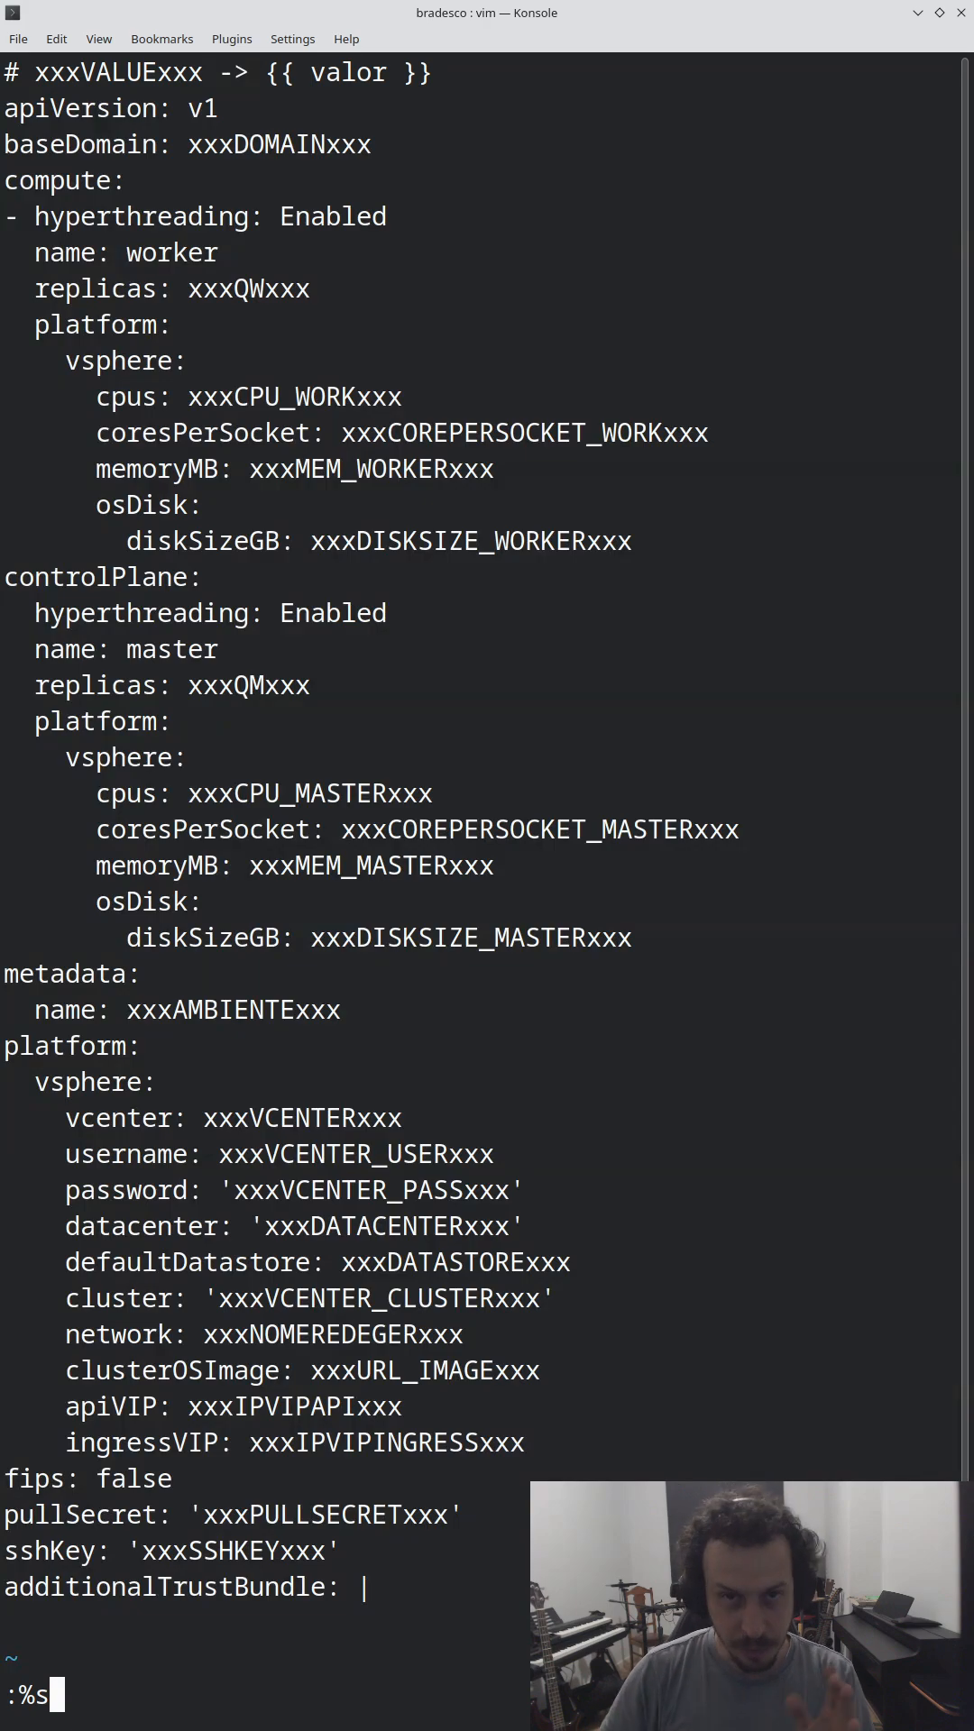
{"action": "type", "text": "/"}
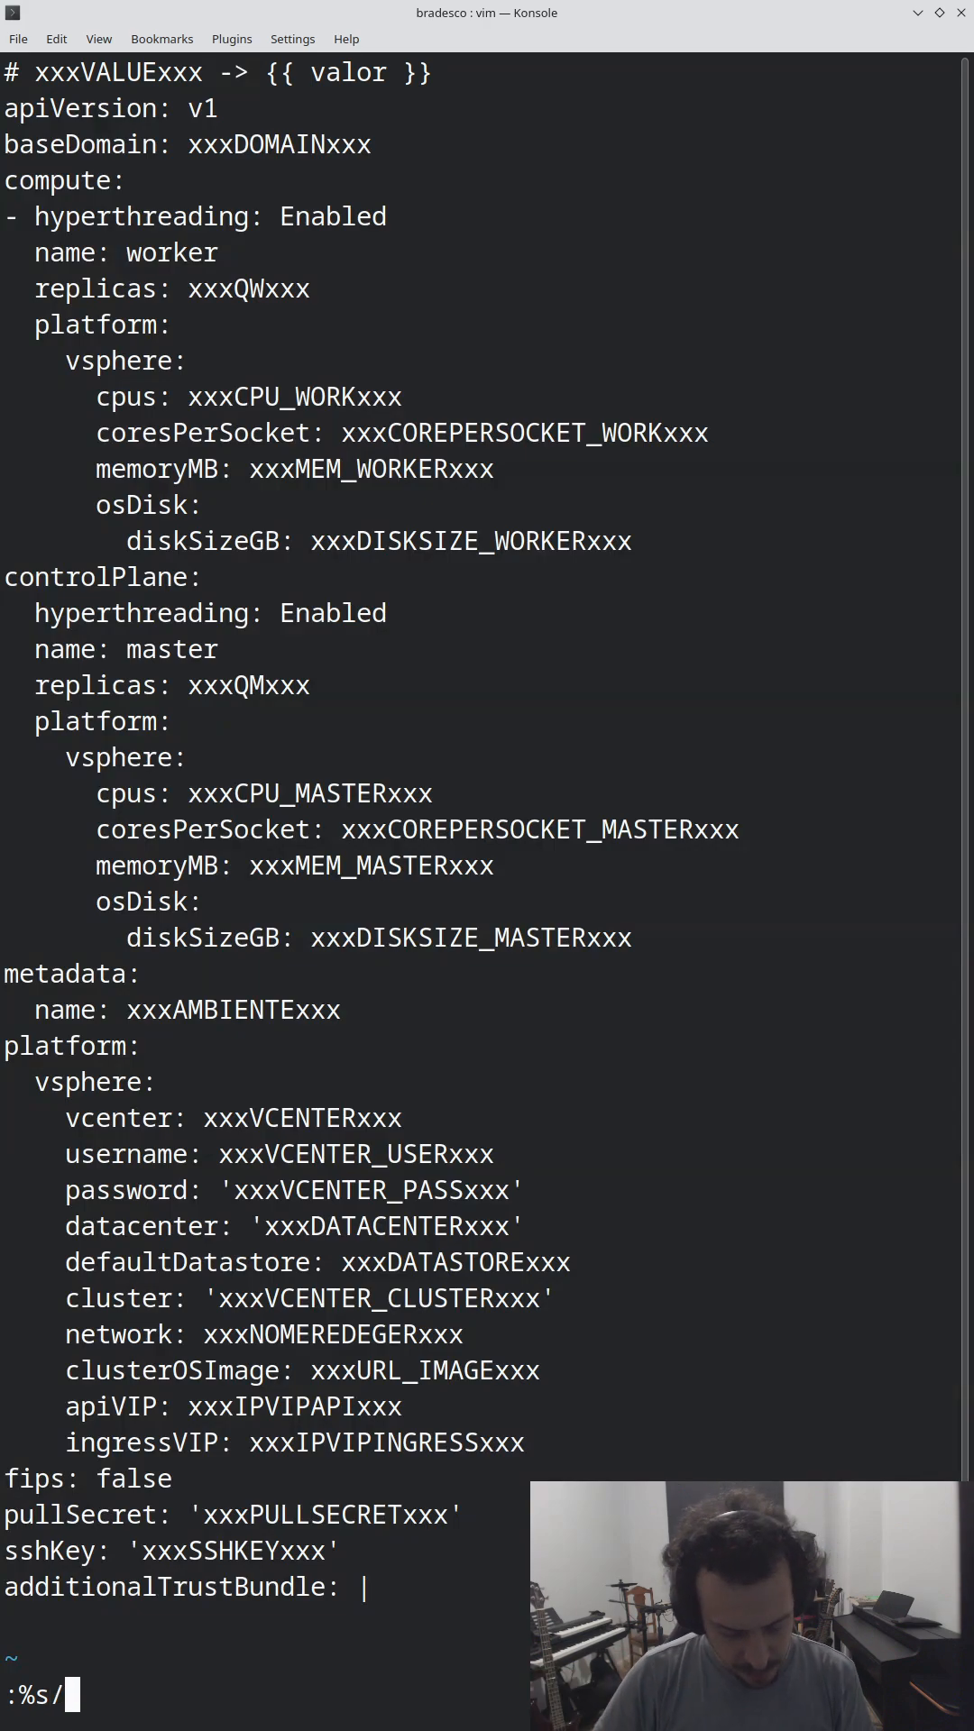
{"action": "type", "text": "xxx.&"}
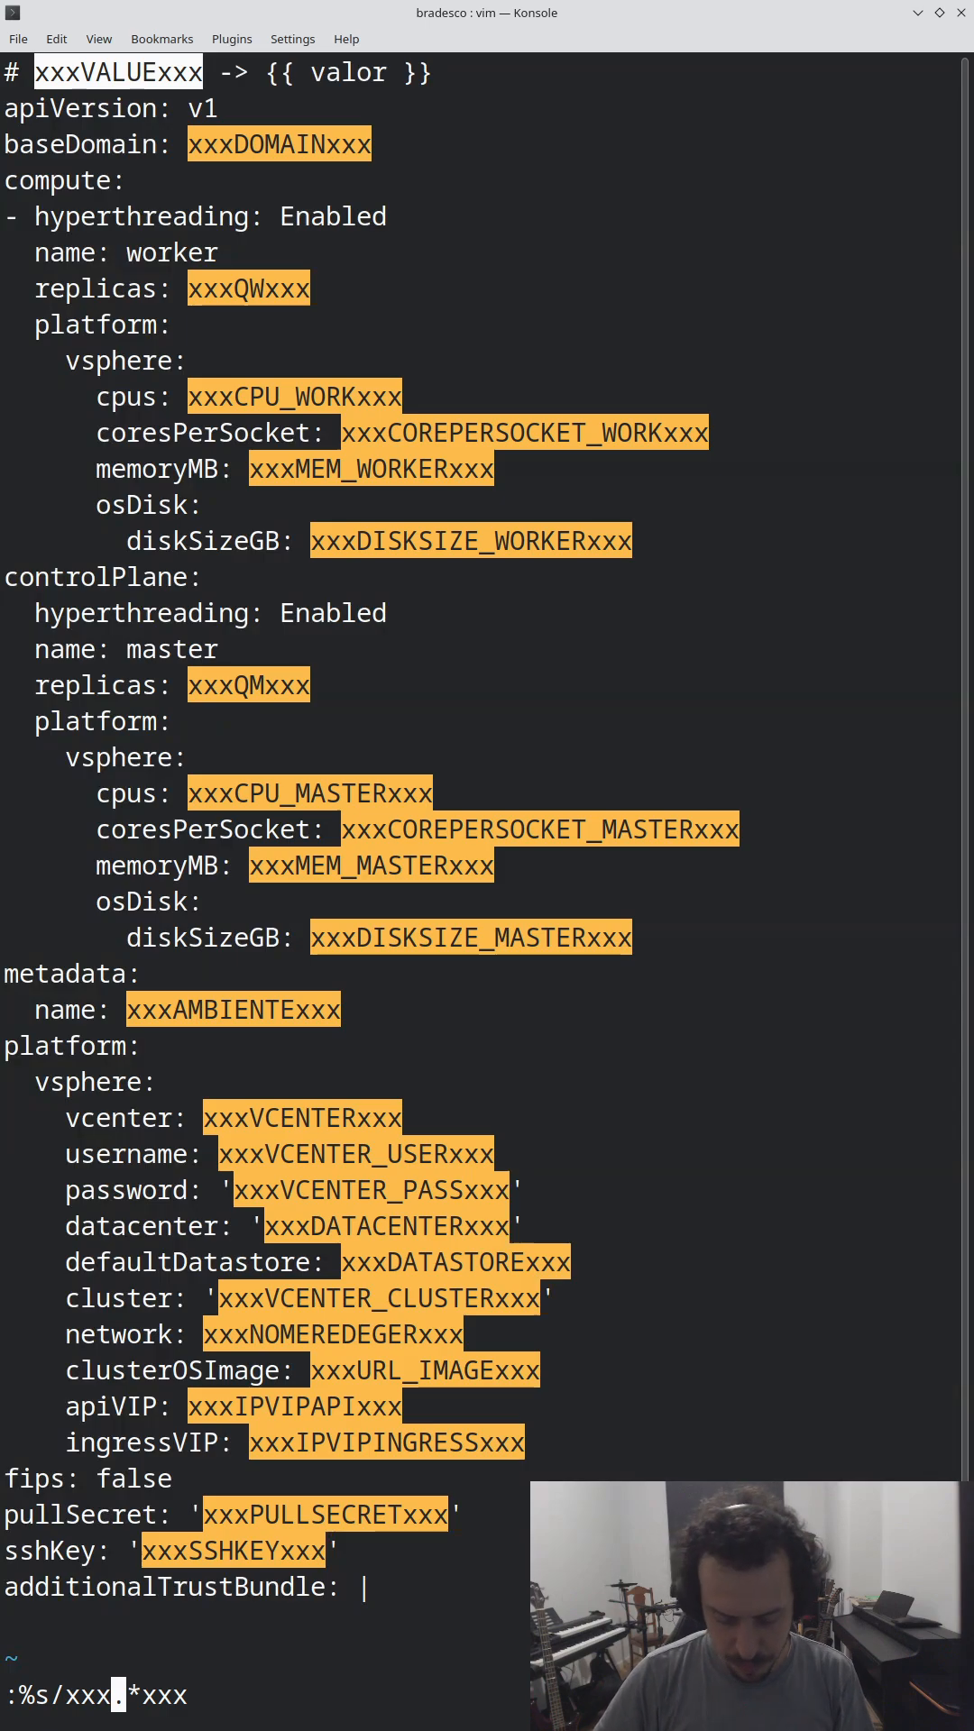
Run :%s/xxx\(.*\)xxx/{{ \L\1 }}/g, turning all 25 placeholders into lowercase {{ name }} variables
{"action": "type", "text": "\\("}
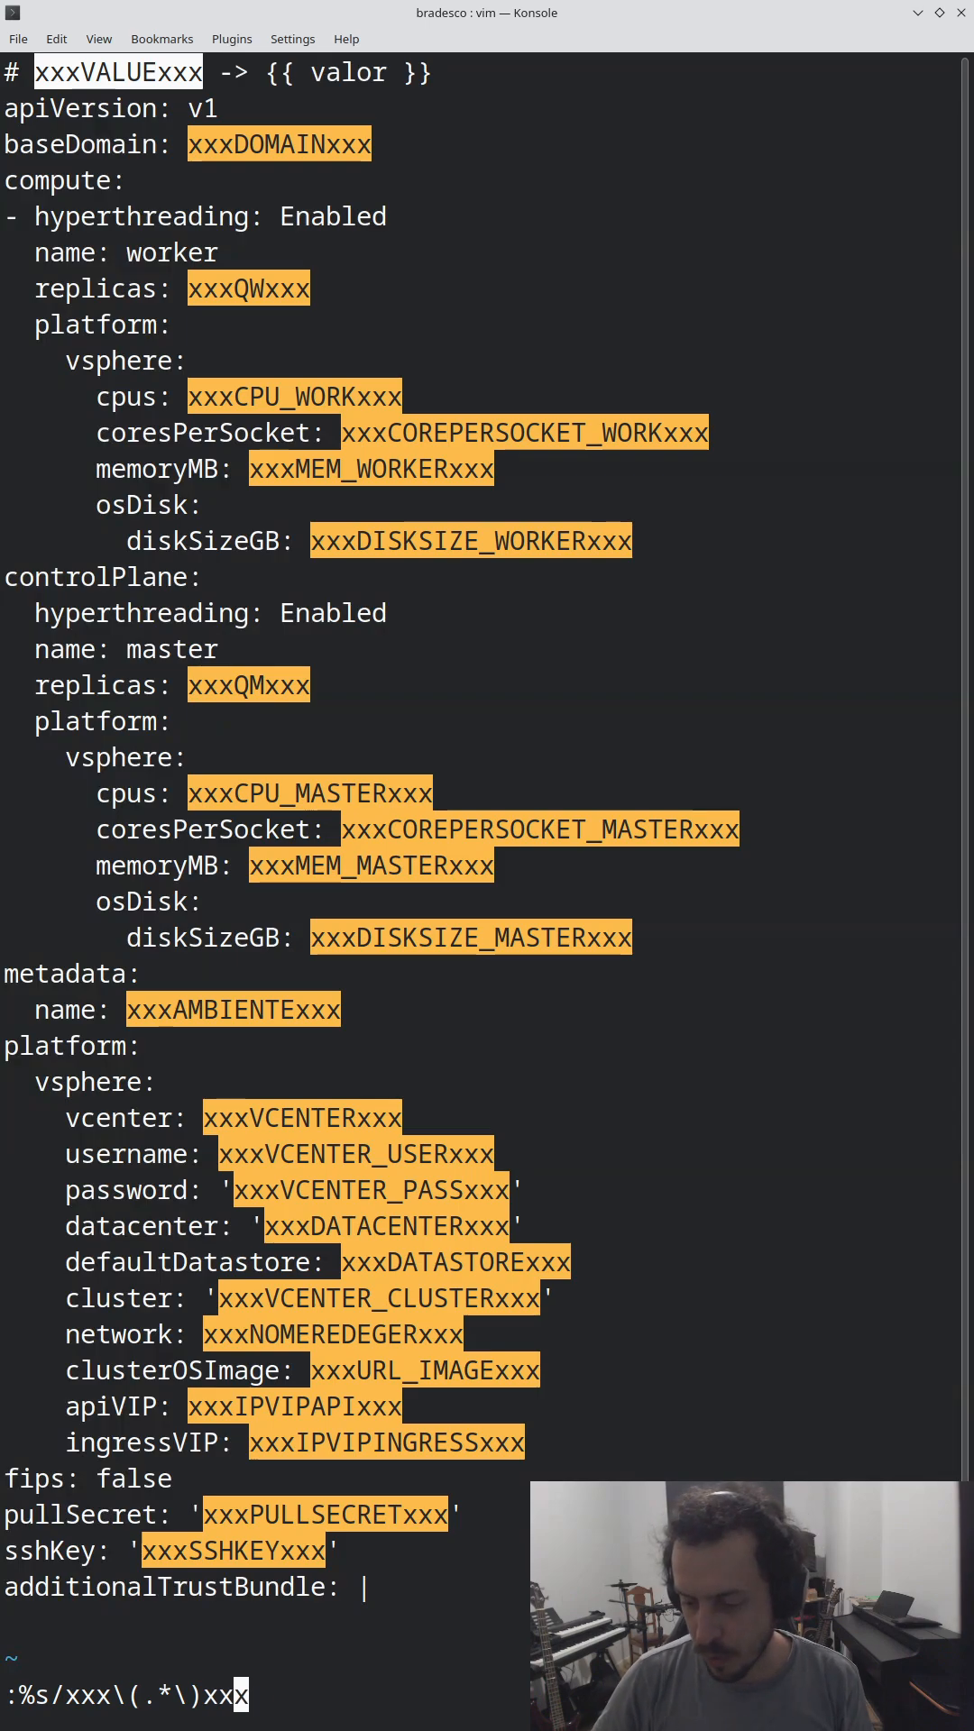
{"action": "type", "text": "/"}
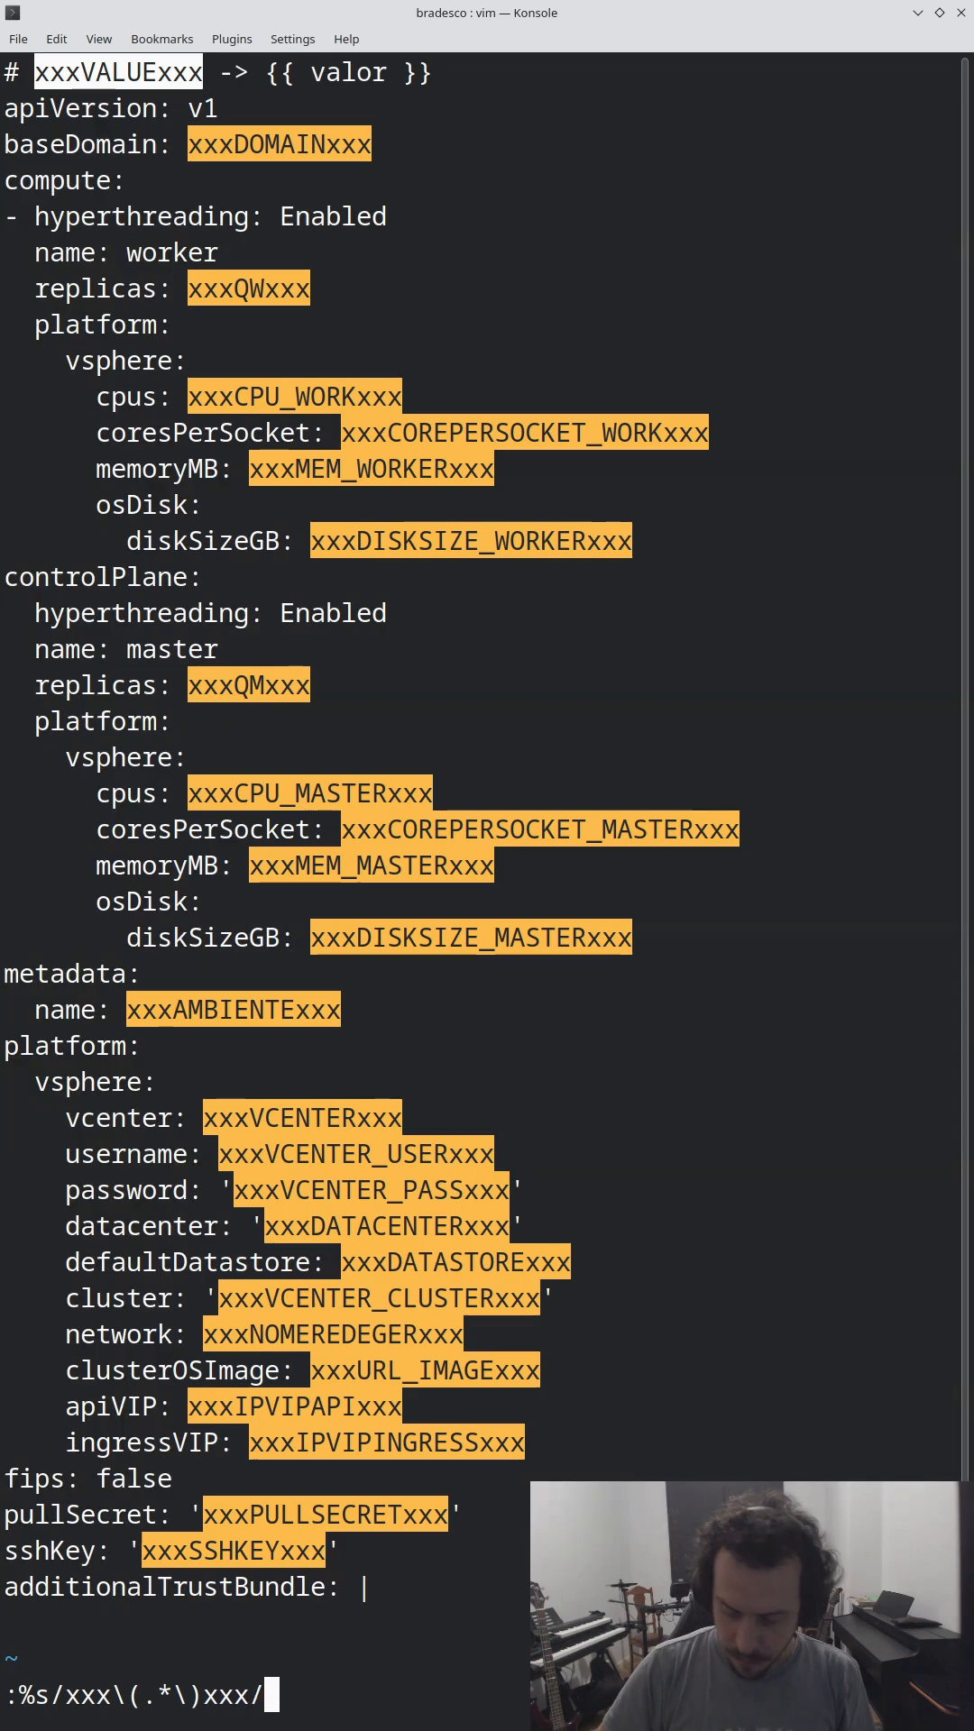
{"action": "type", "text": "{{"}
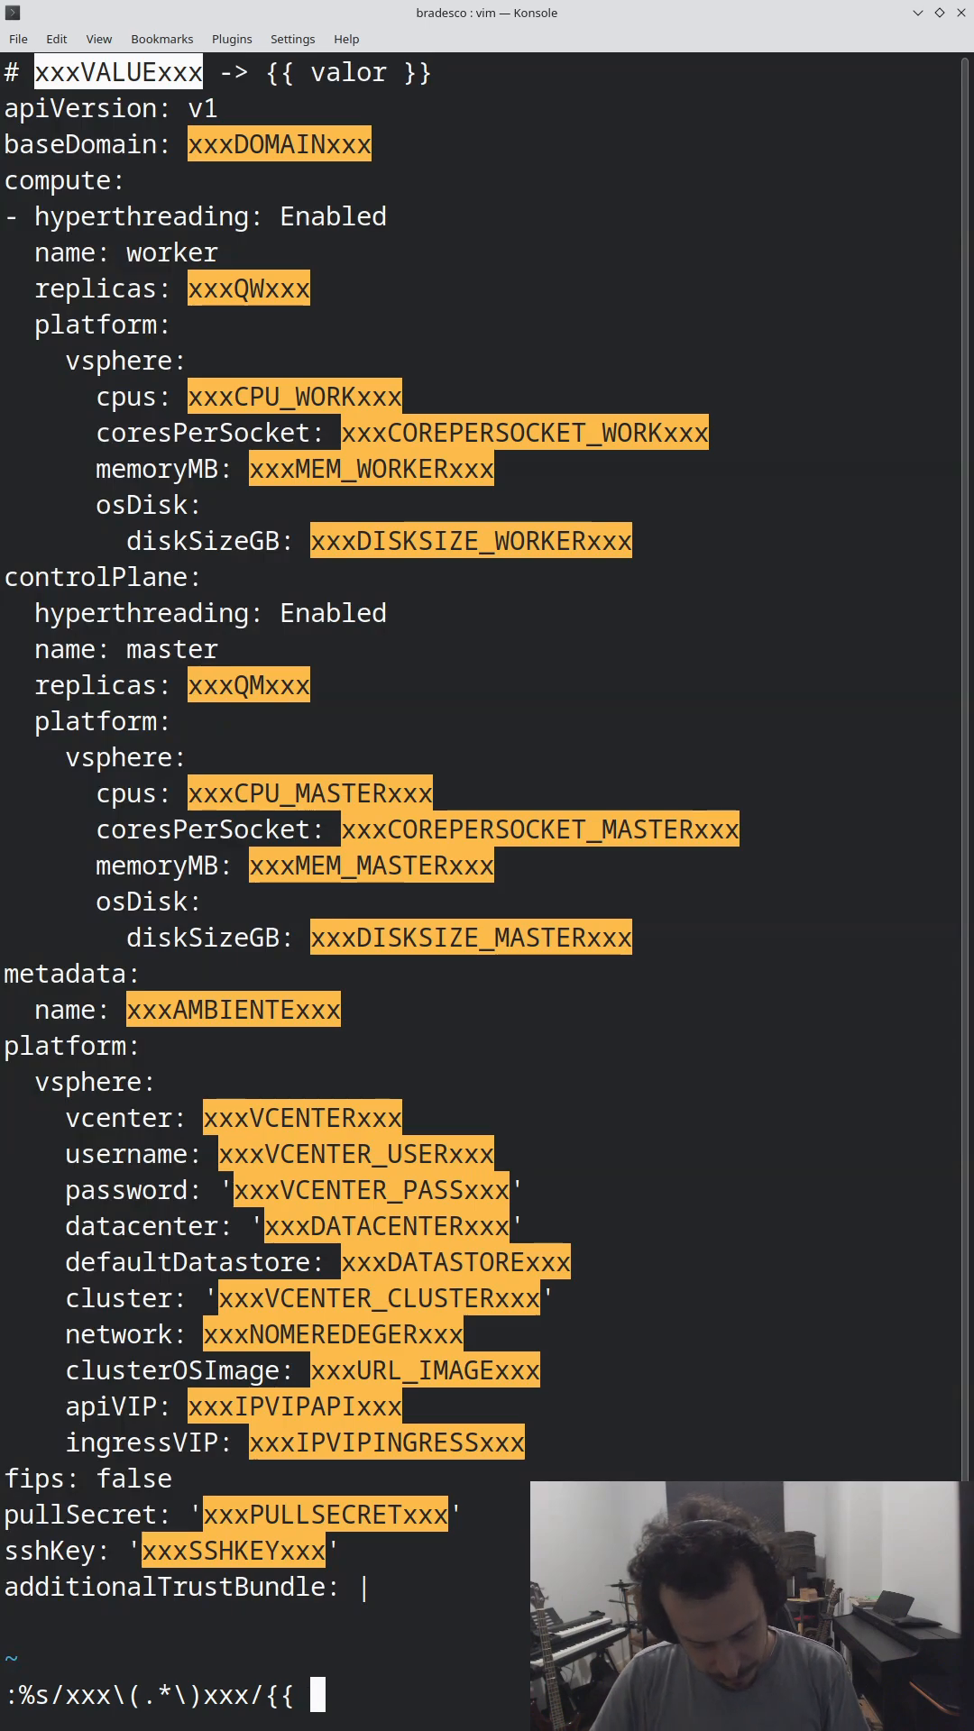
{"action": "type", "text": "\\L"}
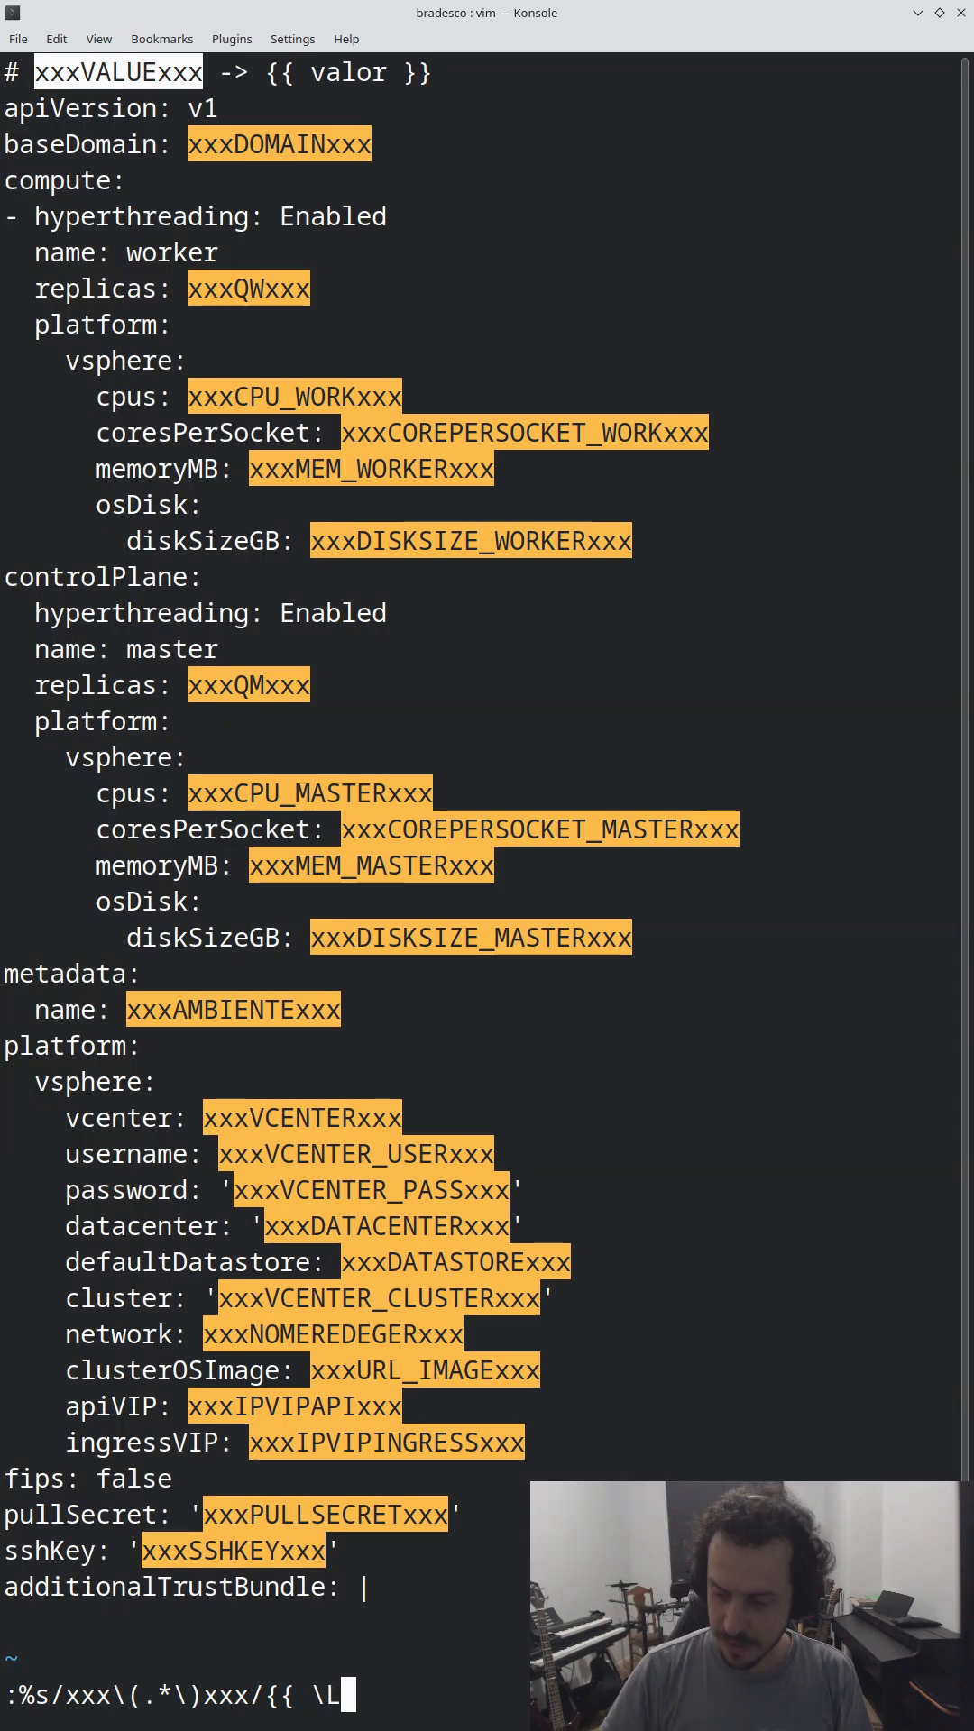
{"action": "type", "text": "\\1 }}/g"}
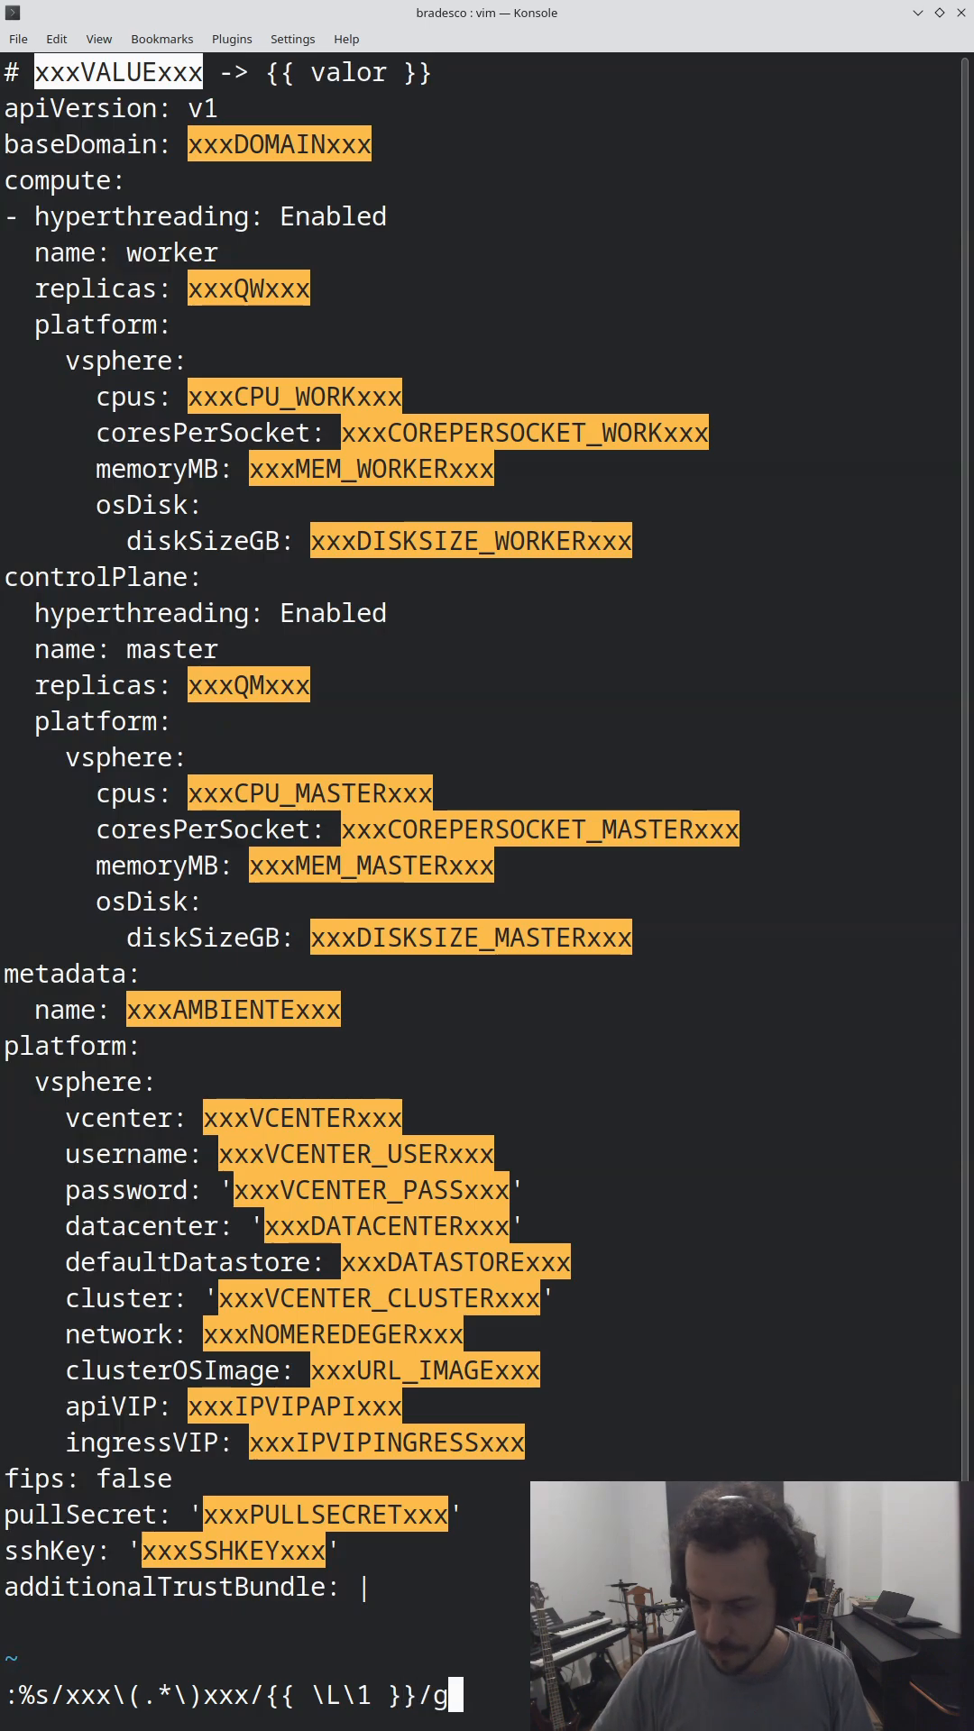
{"action": "key", "text": "Return"}
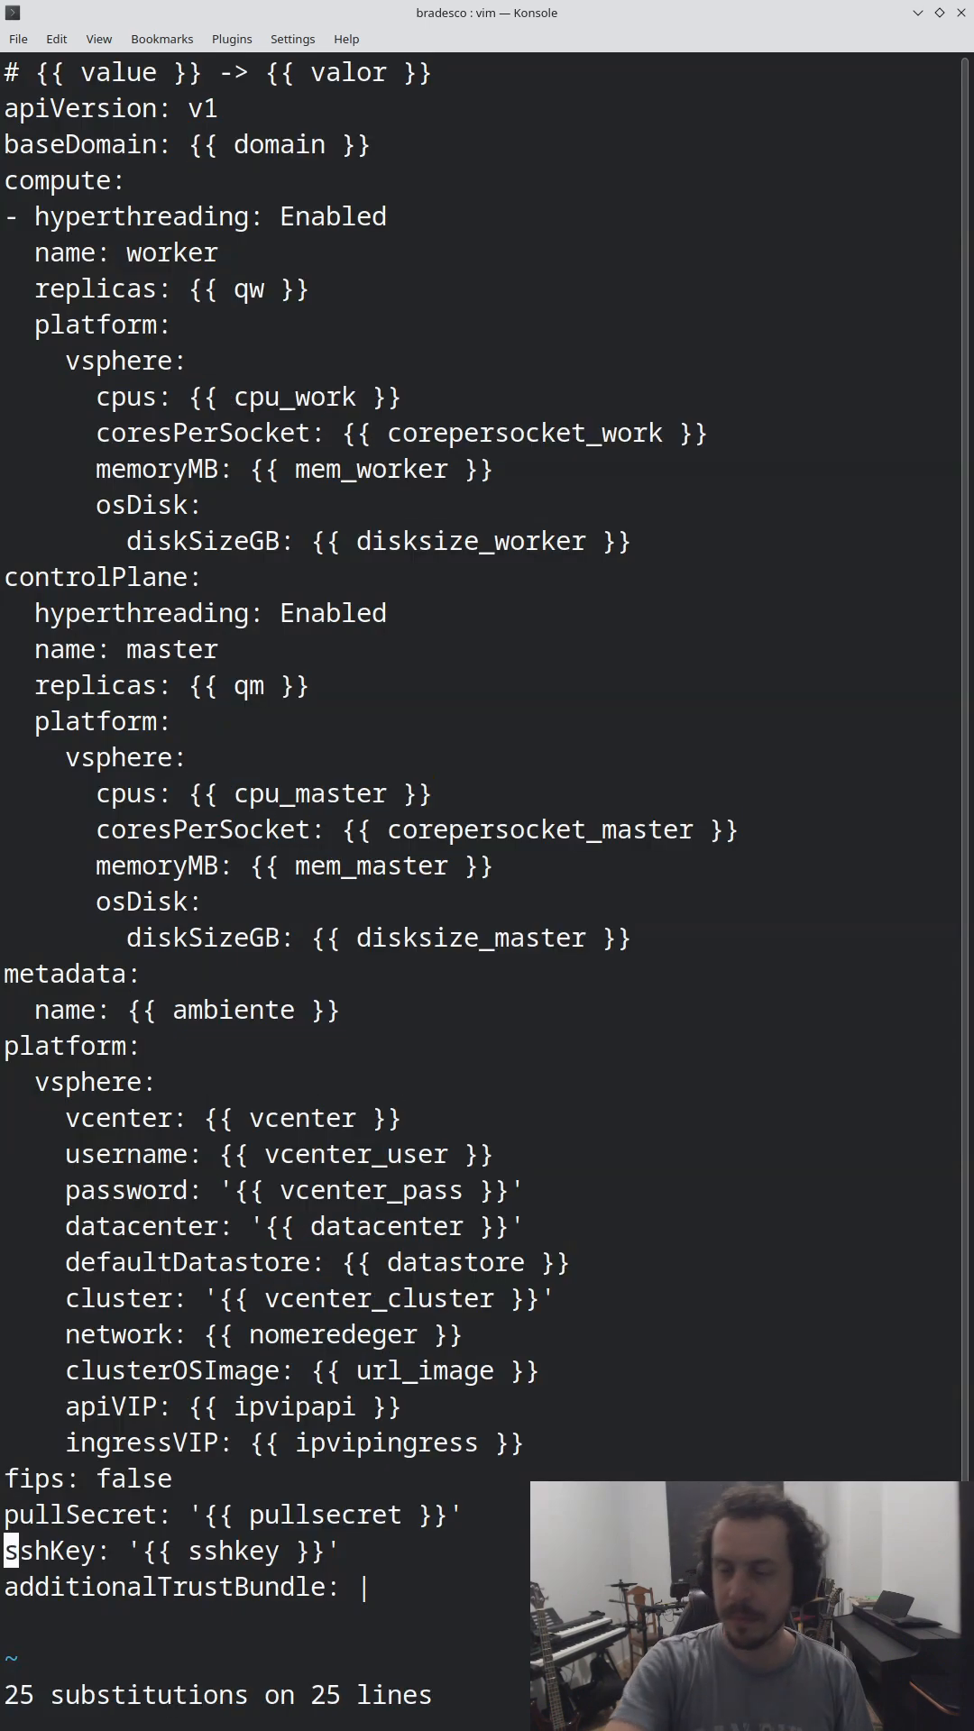